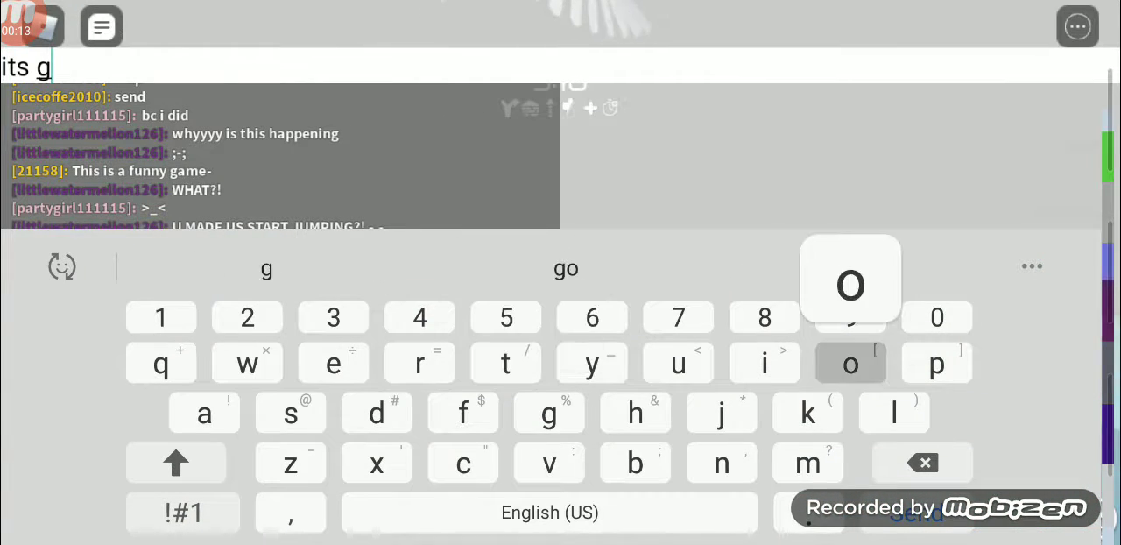
- Send the chat message 'onna be like' to the other players and return to the game view
type("onna be like")
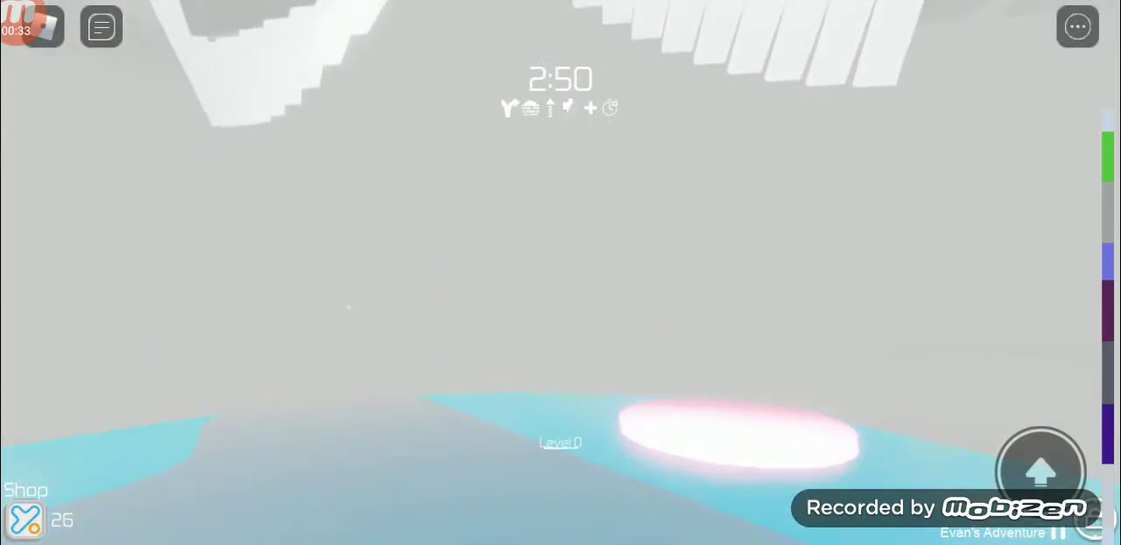
- Leave the current Tower of Hell match and land on the game's details page
left_click(1079, 28)
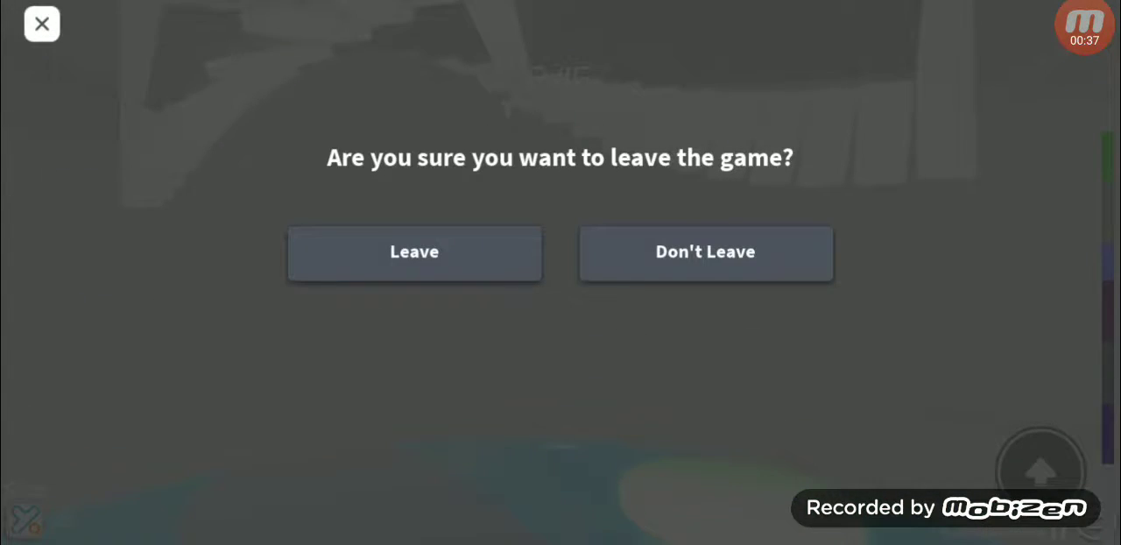
left_click(414, 252)
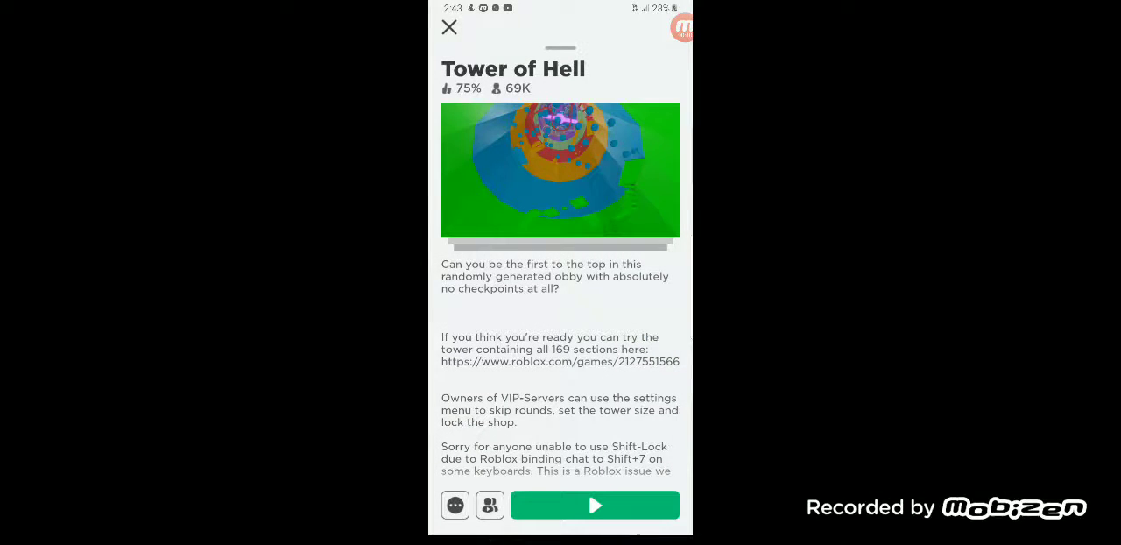
- Rejoin Tower of Hell via the green Play button and climb onto the sandy tower sections
left_click(596, 505)
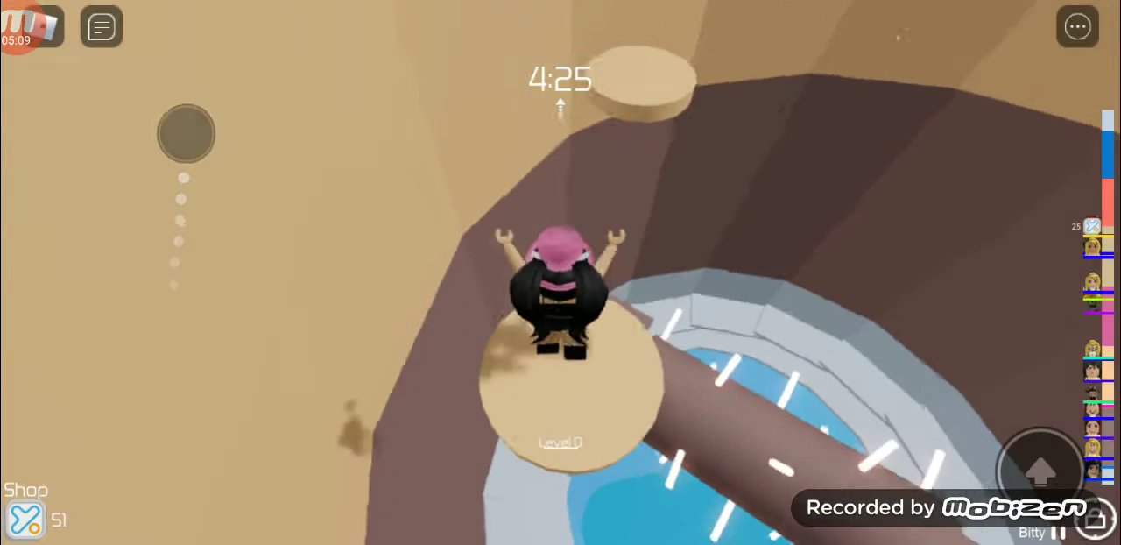
- Bring up the in-game Shop listing the hourglass and radiance effects
left_click(28, 511)
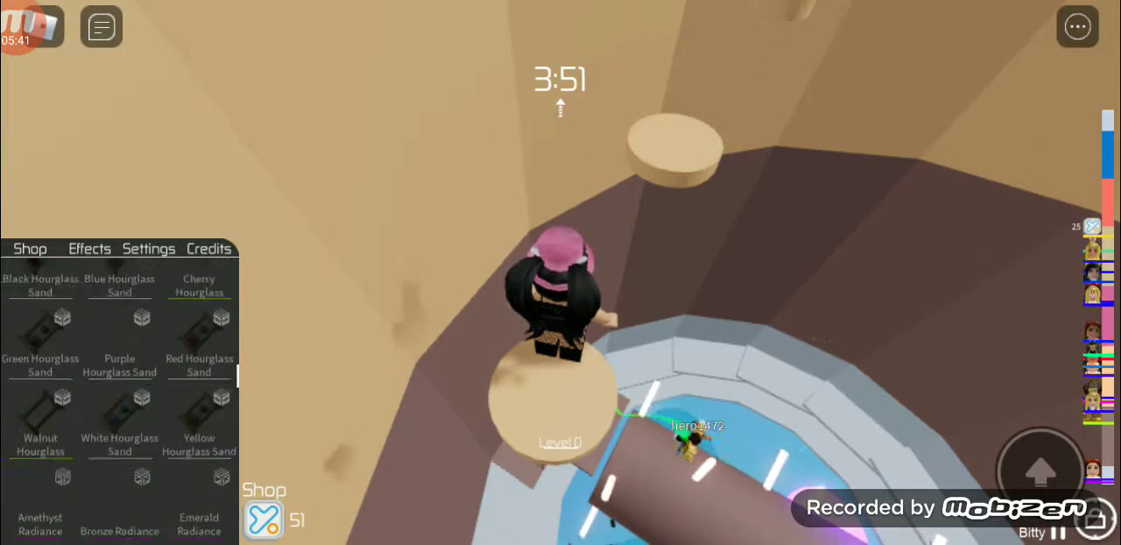
- Close the shop and climb the grey sloped ledges higher up the tower
left_click(90, 249)
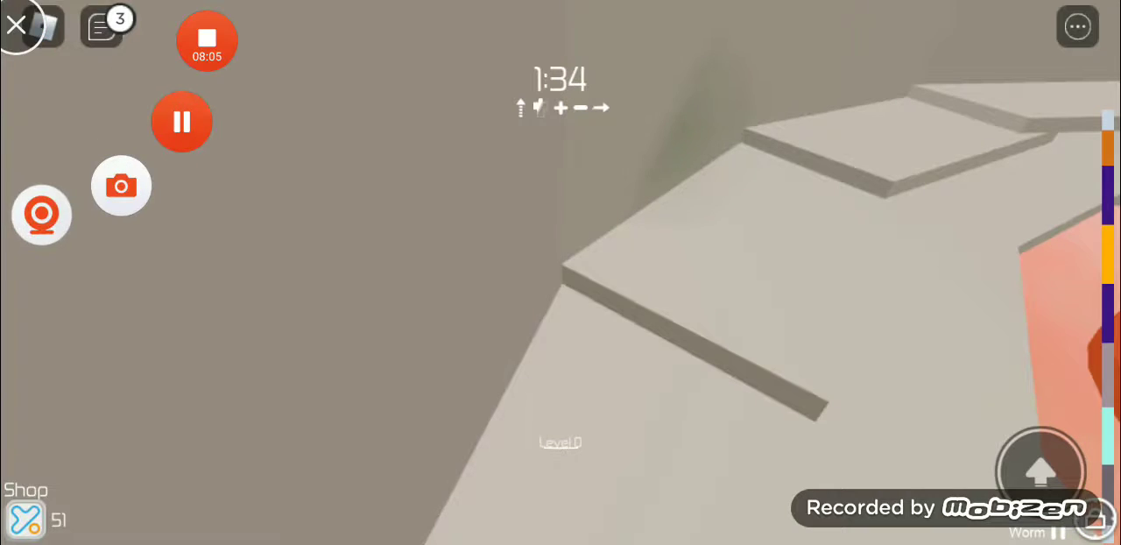
- Check the player list in the game menu, then resume climbing the pale stepped ledges
left_click(183, 121)
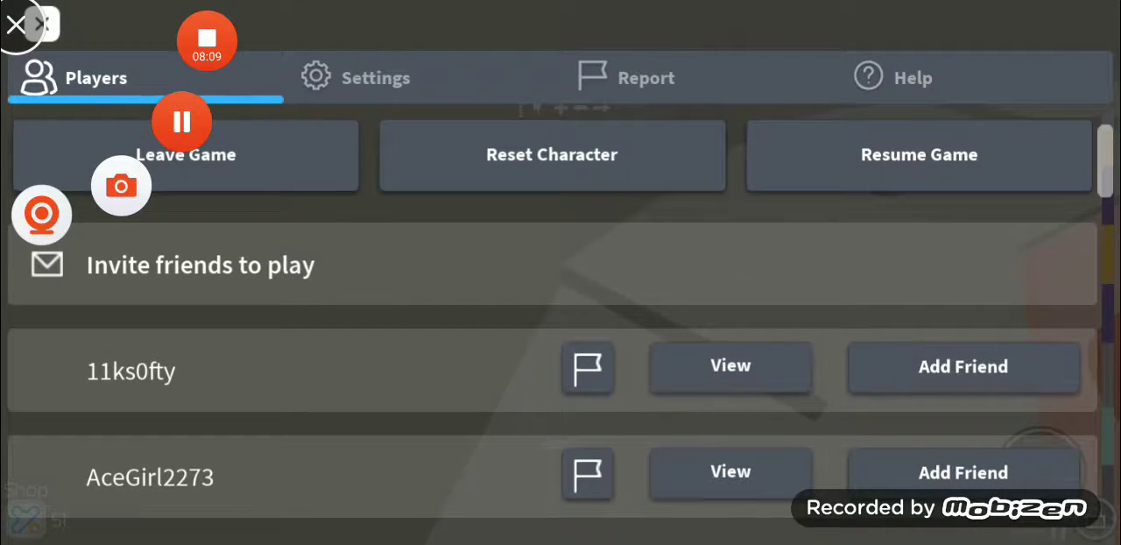
left_click(918, 155)
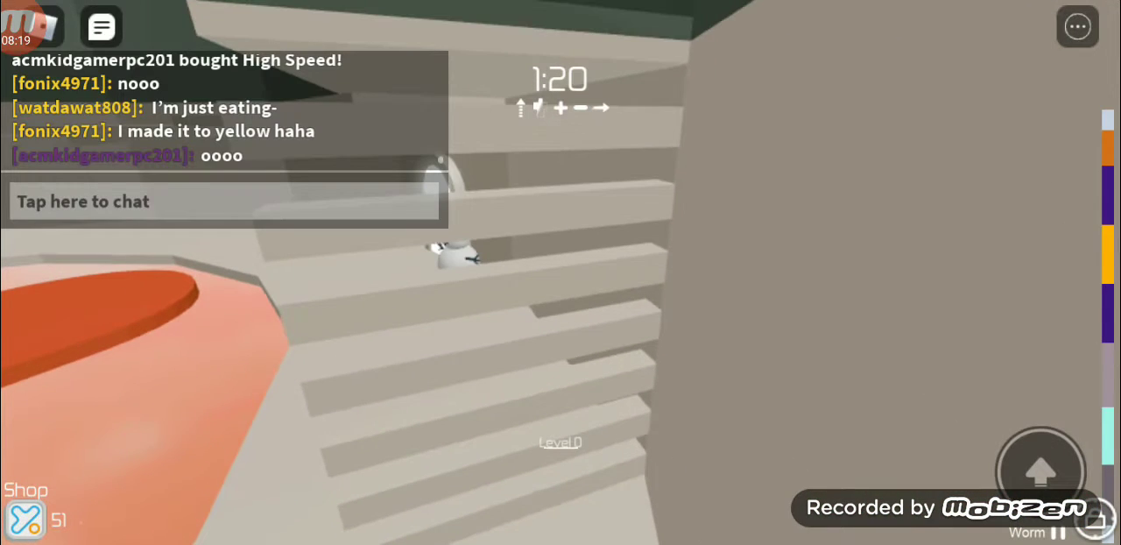
- Post the chat message 'why r we invisible?' to the other players
left_click(224, 200)
type("why r we inv")
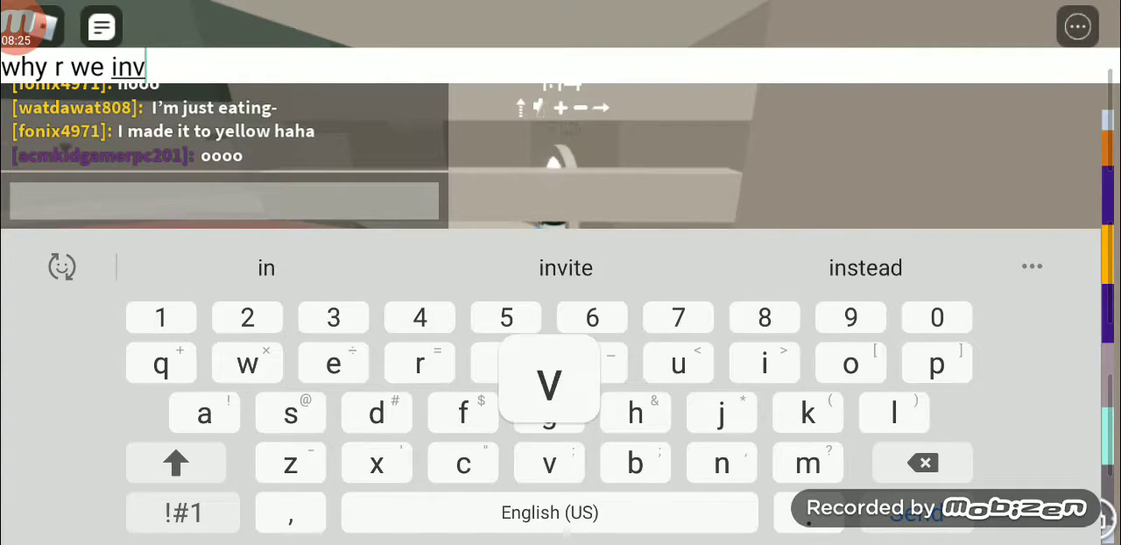
type("s")
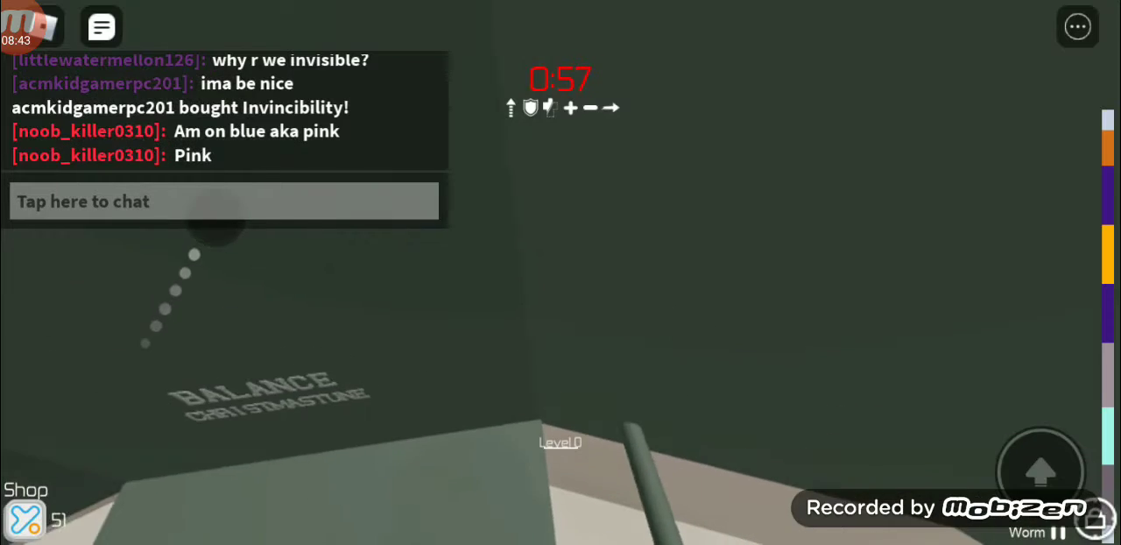
- Dismiss the chat box and keep jumping across the balance section until the round ends
left_click(224, 200)
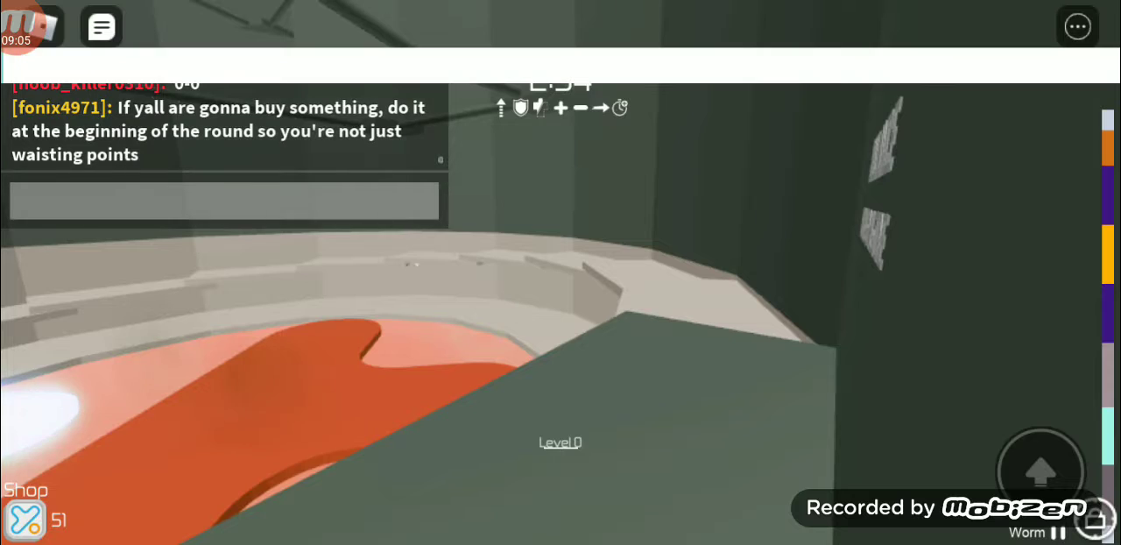
key("k")
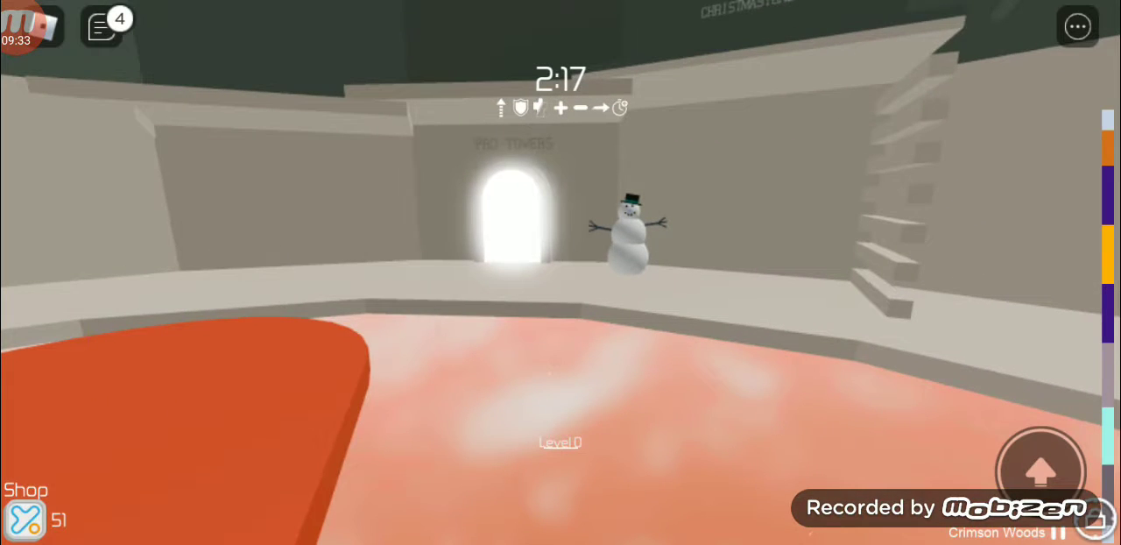
- Expand the lobby chat window to read the players' latest messages, then collapse it
left_click(100, 26)
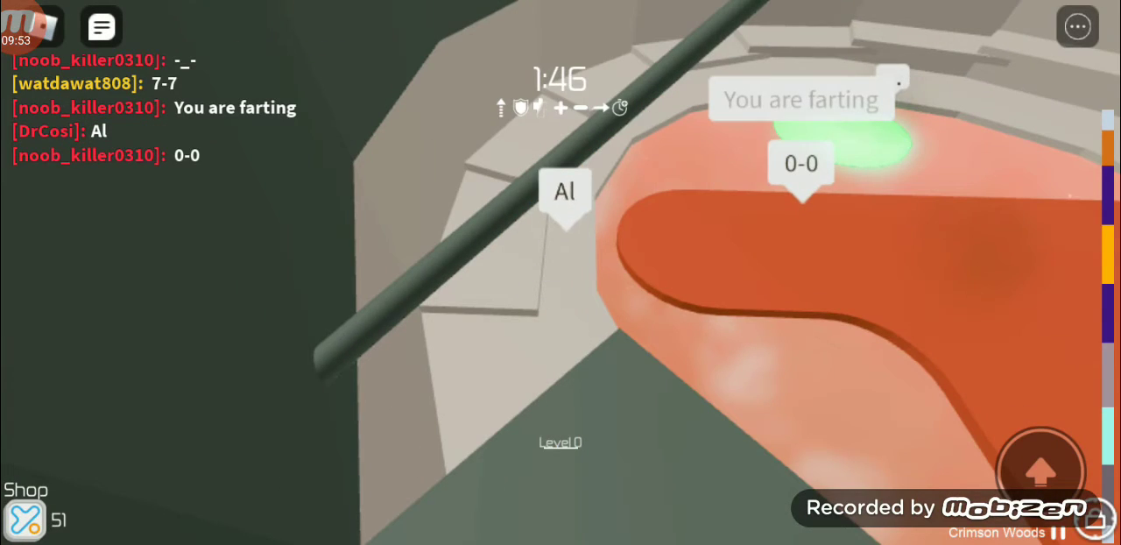
left_click(24, 24)
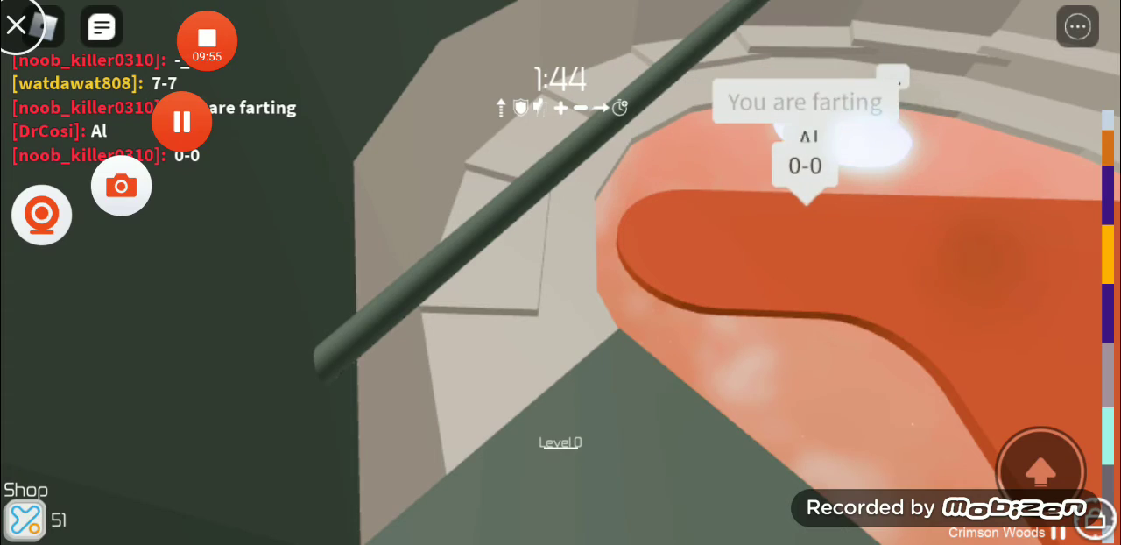